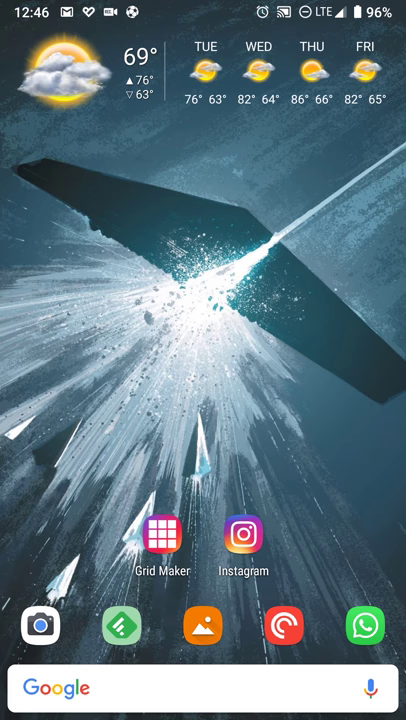
Launch Grid Maker from its home-screen icon.
{"action": "left_click", "coordinate": [162, 538]}
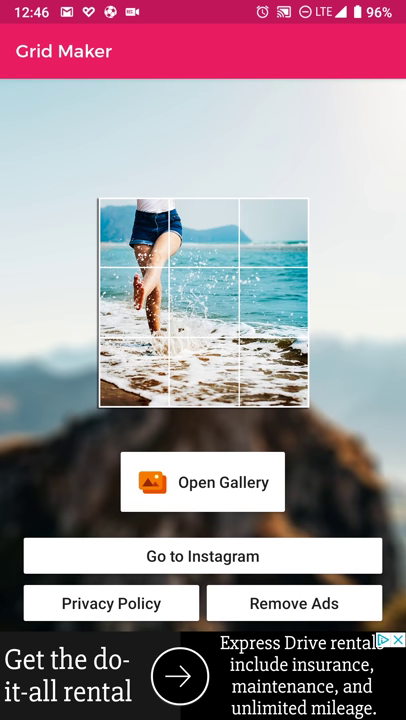
Pick the canyon photo from the gallery to load it into the crop editor.
{"action": "left_click", "coordinate": [202, 482]}
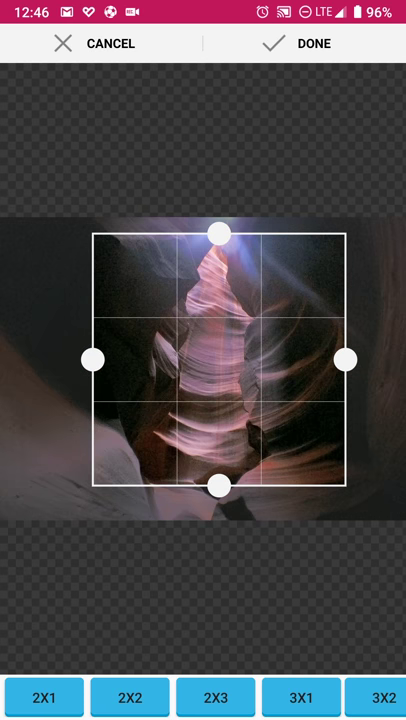
Browse the grid-size options to set a full-width 3x2 grid on the canyon photo.
{"action": "scroll", "scroll_direction": "left", "scroll_amount": 3}
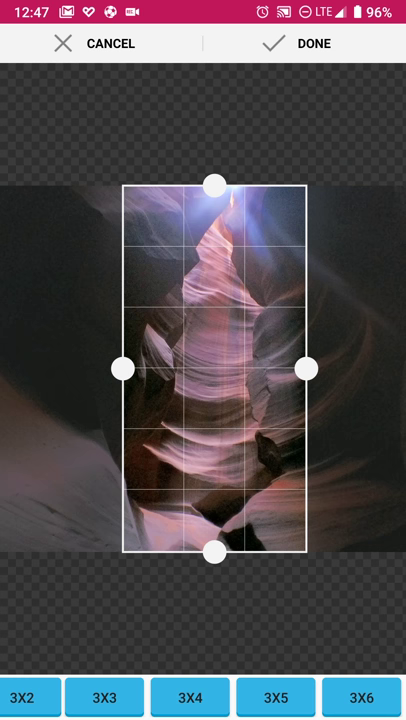
{"action": "scroll", "scroll_direction": "left", "scroll_amount": 3}
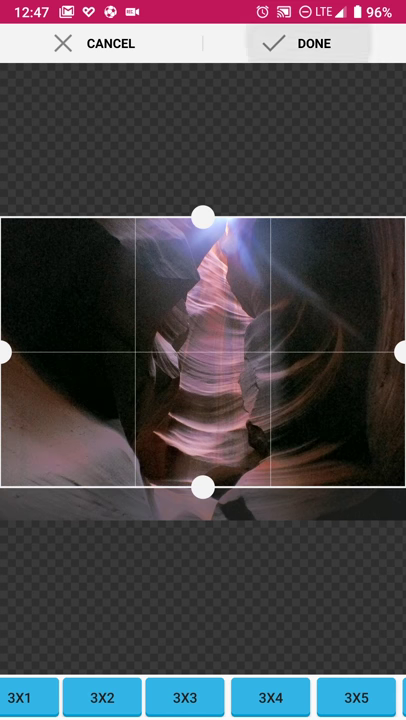
Apply the 3x2 crop to produce six numbered canyon tiles.
{"action": "left_click", "coordinate": [313, 44]}
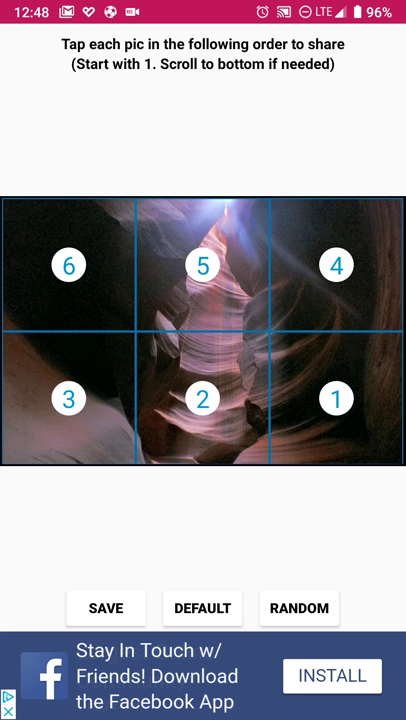
Share tile 1 to the Instagram feed and reach the New Post screen.
{"action": "left_click", "coordinate": [336, 398]}
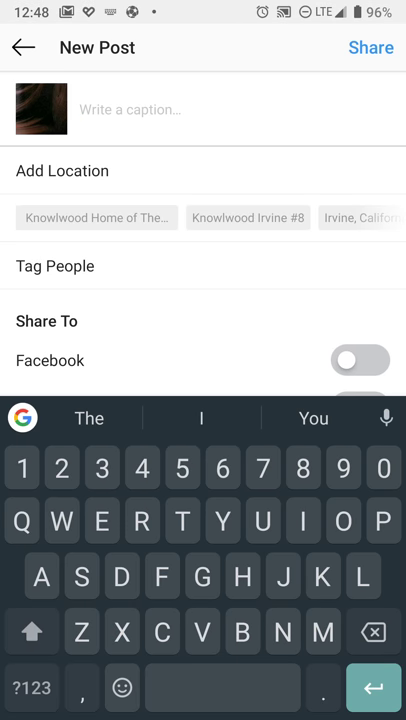
Caption tile 1 '#AntelopeCanyon - #Candle or #Chess #Bishop ?' with 'IG tile 1/6' below.
{"action": "type", "text": "#"}
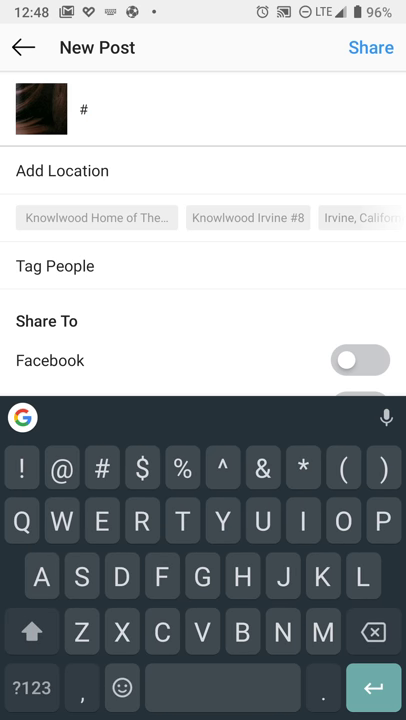
{"action": "type", "text": "Antelop"}
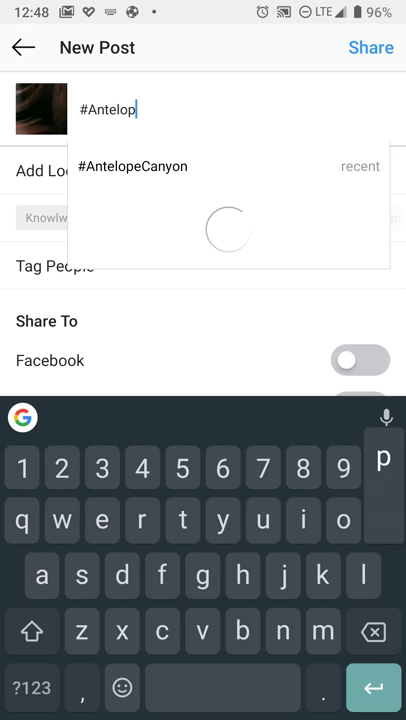
{"action": "left_click", "coordinate": [132, 166]}
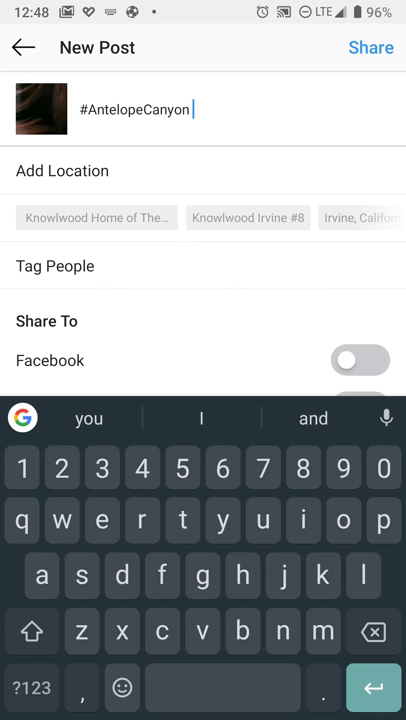
{"action": "left_click", "coordinate": [31, 687]}
{"action": "type", "text": " - #Candle or"}
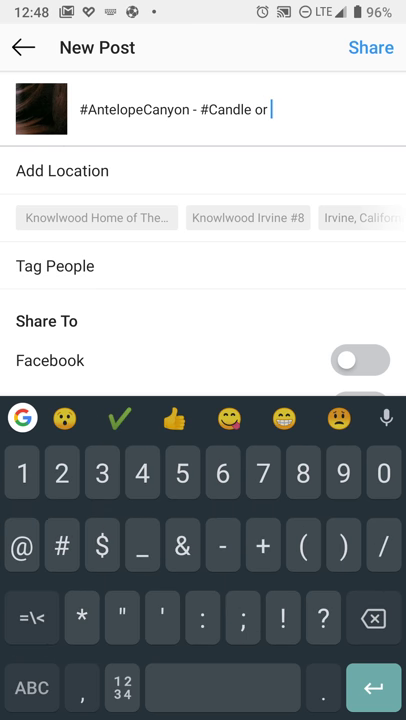
{"action": "type", "text": "#Che"}
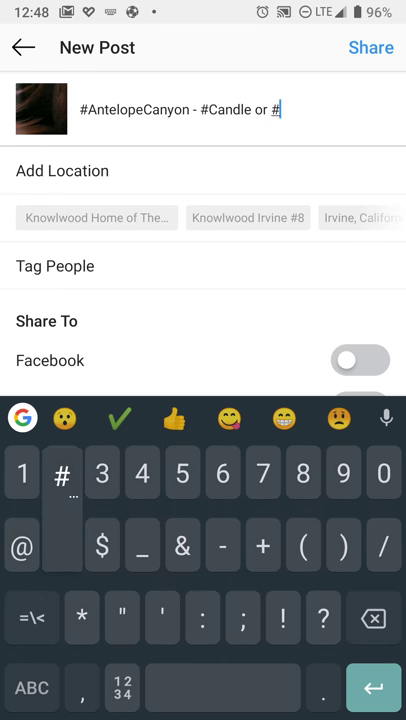
{"action": "type", "text": "Chess #Bishop ?"}
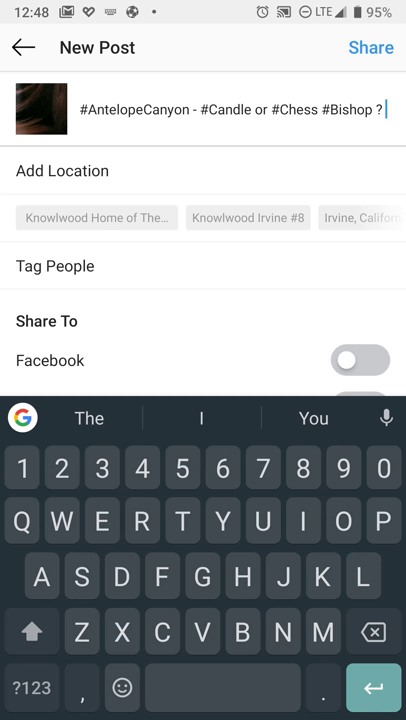
{"action": "key", "text": "enter"}
{"action": "type", "text": "IG tile 1/6"}
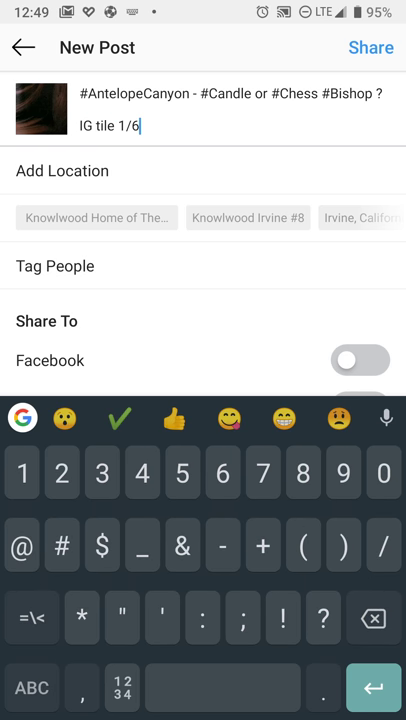
Select the tile 1 caption for reuse and publish the first post.
{"action": "double_click", "coordinate": [138, 93]}
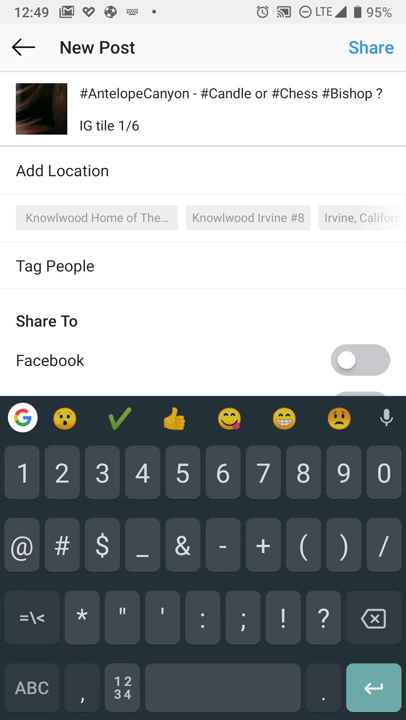
{"action": "left_click", "coordinate": [370, 47]}
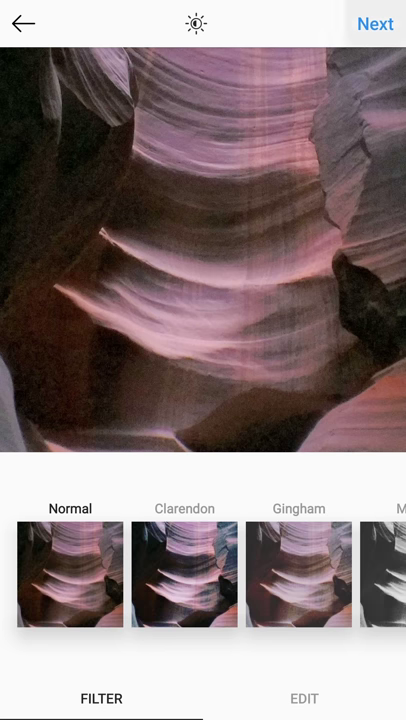
Publish canyon tiles 2 and 3 as feed posts, tile 3 captioned IG tile 3/6.
{"action": "left_click", "coordinate": [375, 23]}
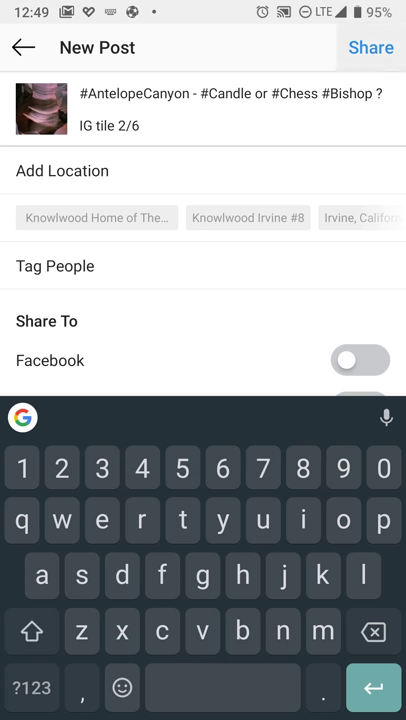
{"action": "left_click", "coordinate": [370, 47]}
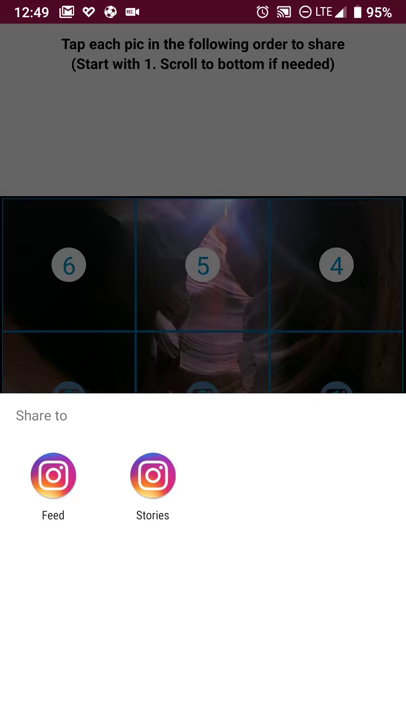
{"action": "left_click", "coordinate": [53, 473]}
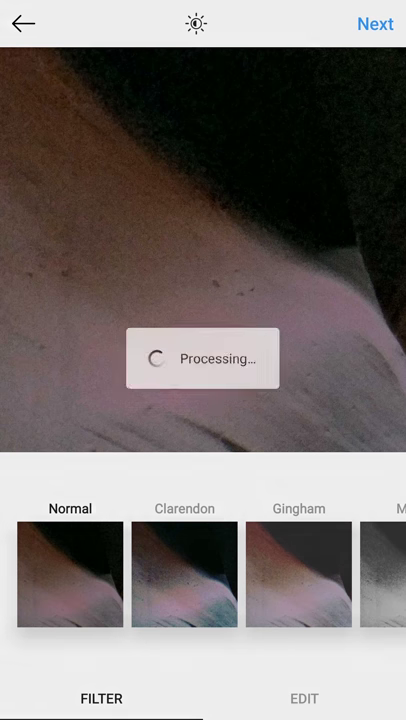
{"action": "left_click", "coordinate": [375, 23]}
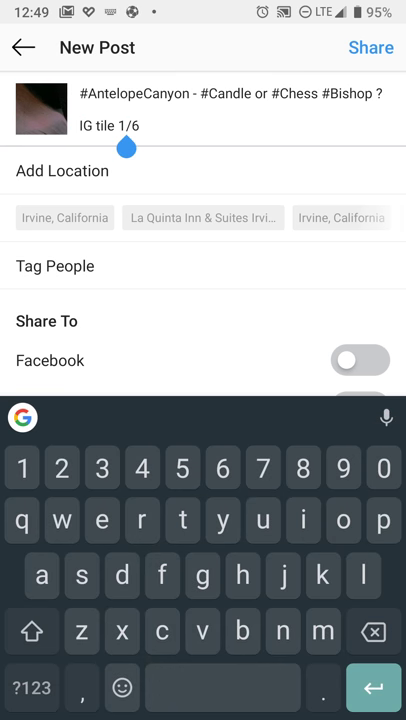
{"action": "left_click", "coordinate": [370, 47]}
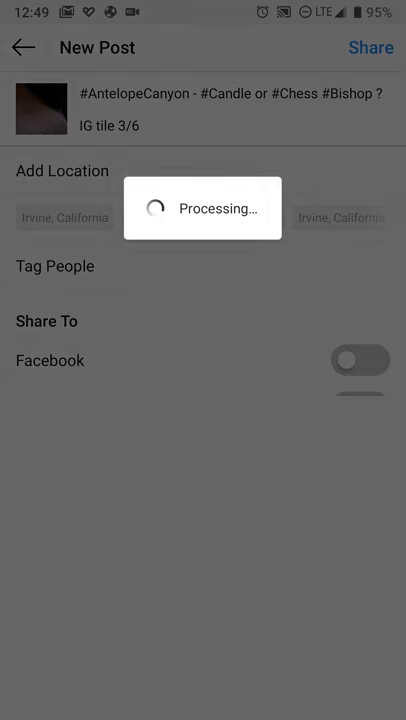
{"action": "left_click", "coordinate": [370, 47]}
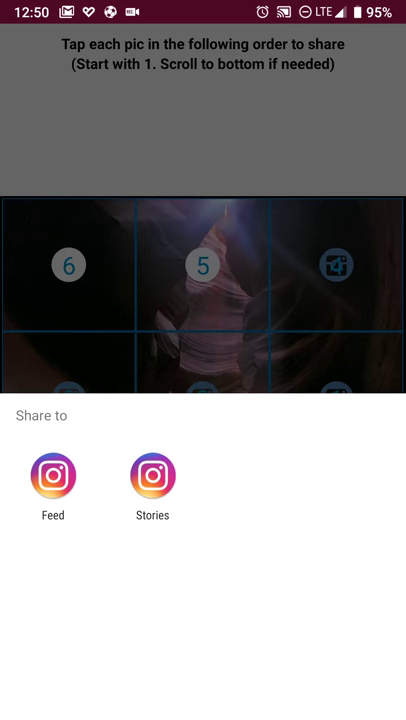
Post tile 4 to the feed with its caption changed to IG tile 4/6.
{"action": "left_click", "coordinate": [52, 476]}
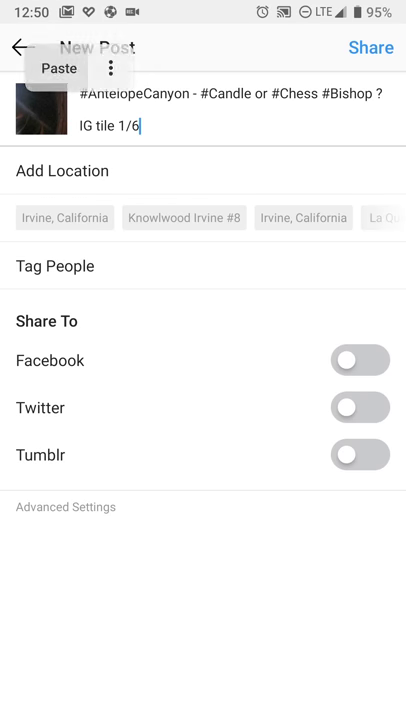
{"action": "type", "text": "4"}
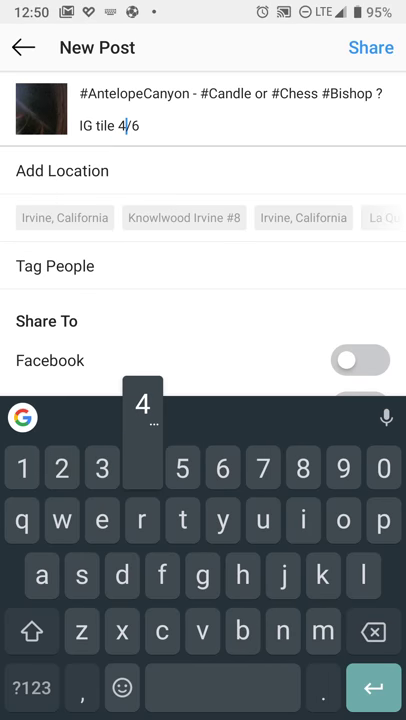
{"action": "left_click", "coordinate": [370, 48]}
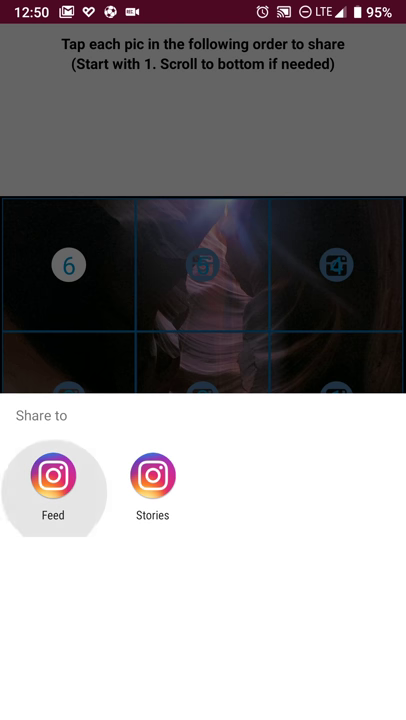
Publish tile 5 with the pasted caption as 5/6, then start tile 6's feed post.
{"action": "left_click", "coordinate": [56, 489]}
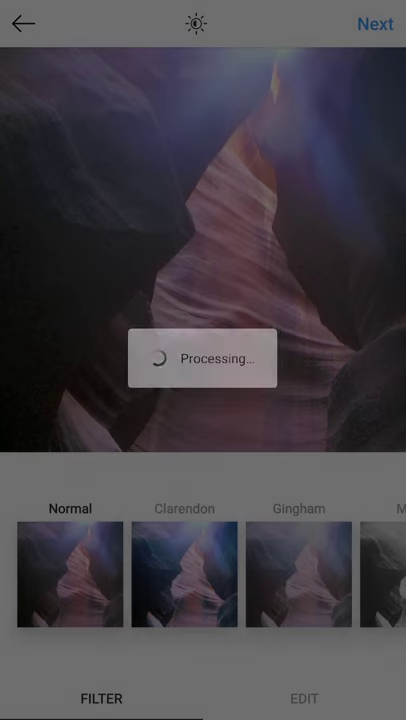
{"action": "left_click", "coordinate": [374, 23]}
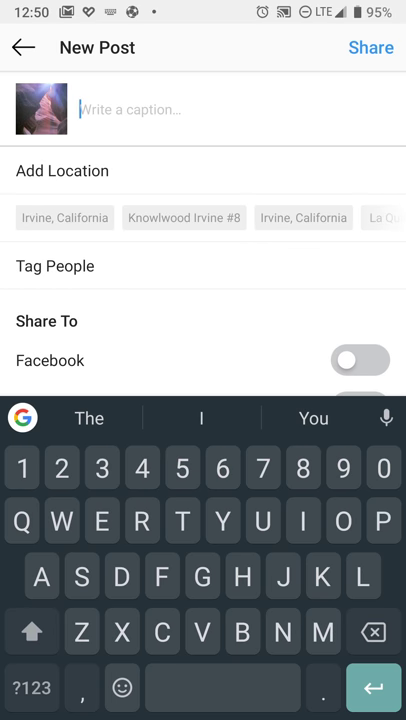
{"action": "type", "text": "#AntelopeCanyon - #Candle or #Chess #Bishop ? IG tile 1/6"}
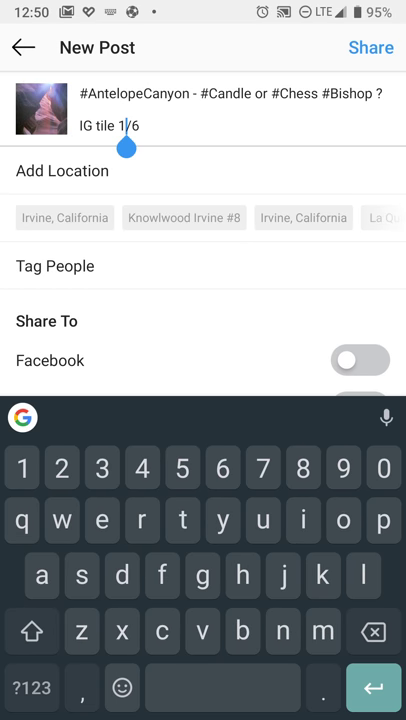
{"action": "left_click", "coordinate": [370, 47]}
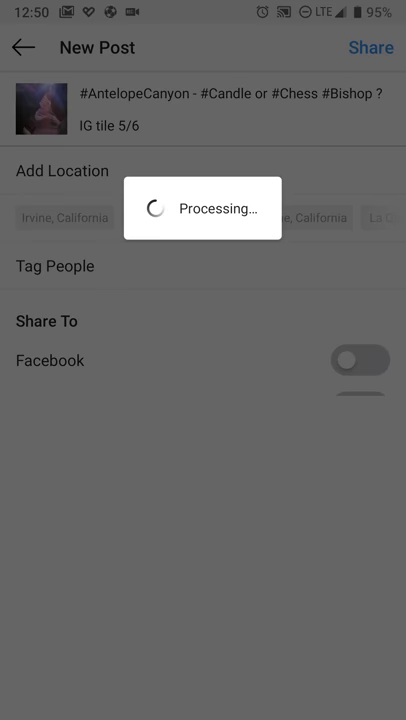
{"action": "left_click", "coordinate": [370, 47]}
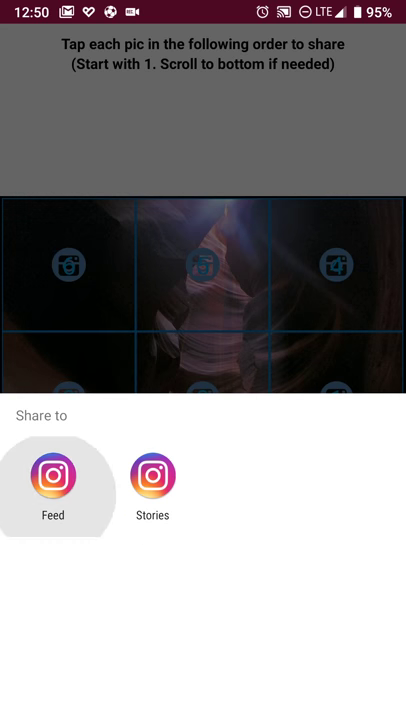
{"action": "left_click", "coordinate": [54, 478]}
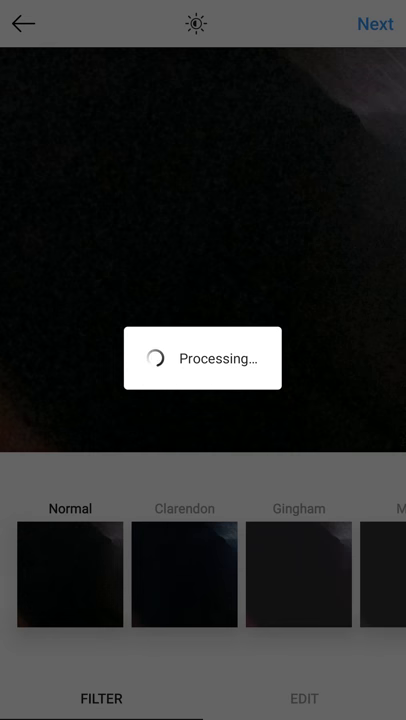
{"action": "left_click", "coordinate": [374, 23]}
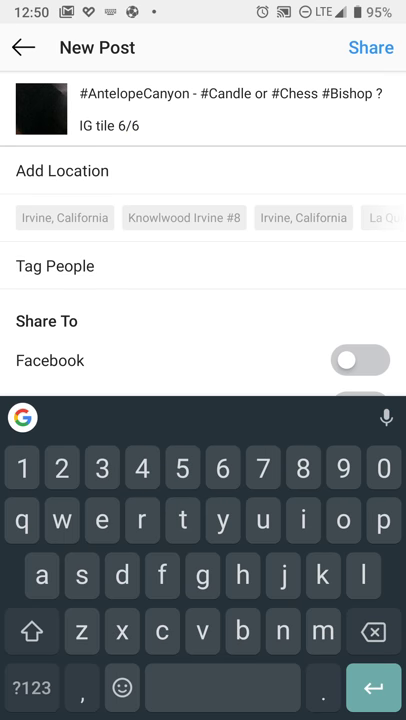
{"action": "left_click", "coordinate": [370, 47]}
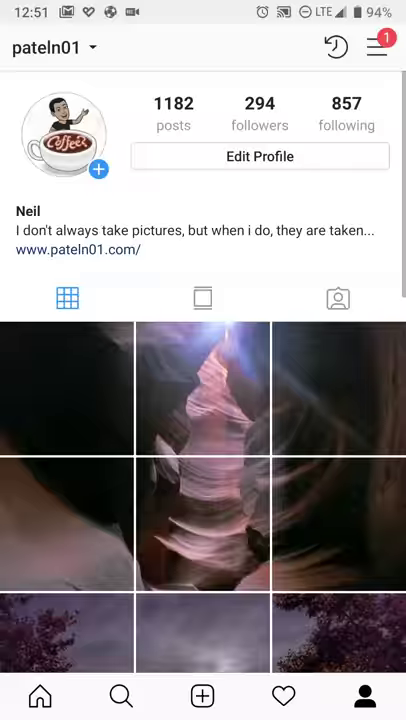
Scroll the profile grid and open the older city skyline post captioned Tile 5/6.
{"action": "scroll", "scroll_direction": "down", "scroll_amount": 3}
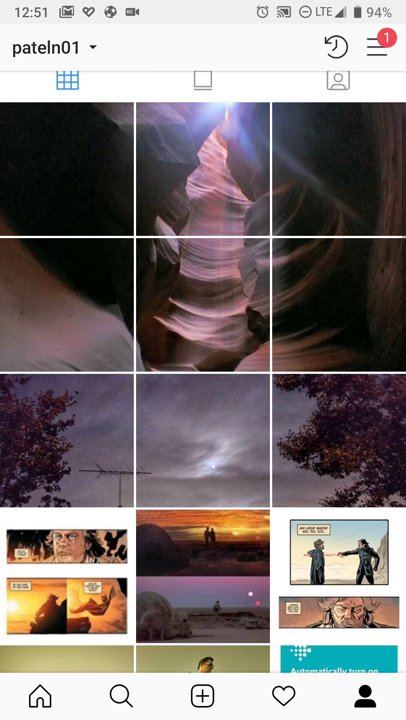
{"action": "scroll", "scroll_direction": "down", "scroll_amount": 3}
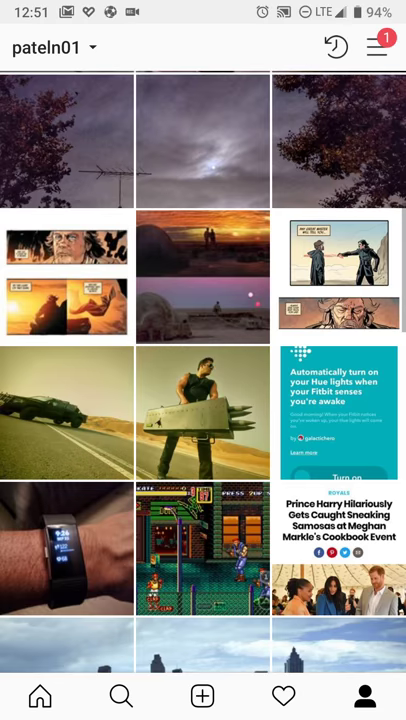
{"action": "left_click", "coordinate": [66, 413]}
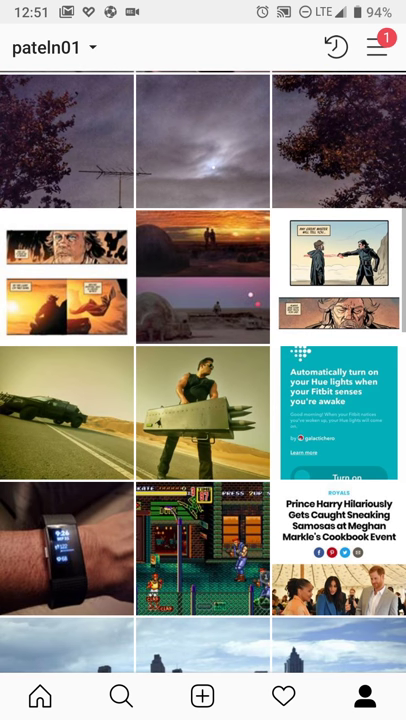
{"action": "scroll", "scroll_direction": "down", "scroll_amount": 3}
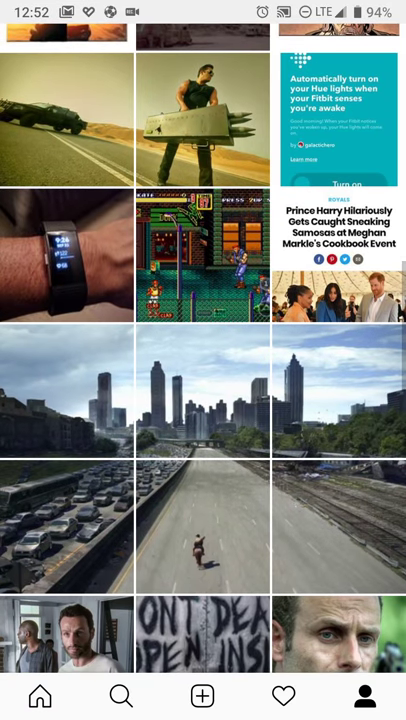
{"action": "scroll", "scroll_direction": "down", "scroll_amount": 3}
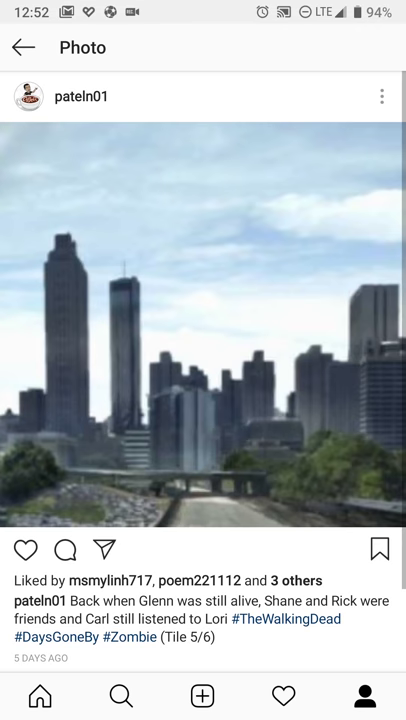
Return to the profile's six-tile canyon grid, then exit Instagram to the home screen.
{"action": "left_click", "coordinate": [22, 47]}
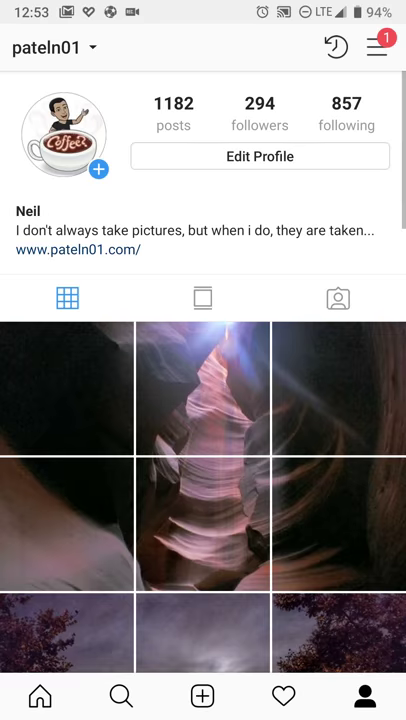
{"action": "key", "text": "home"}
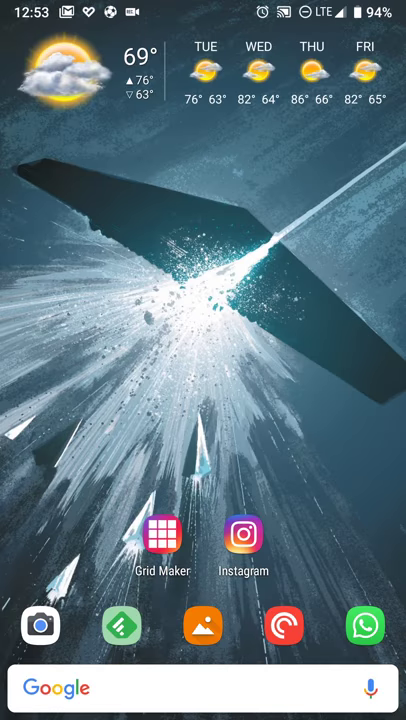